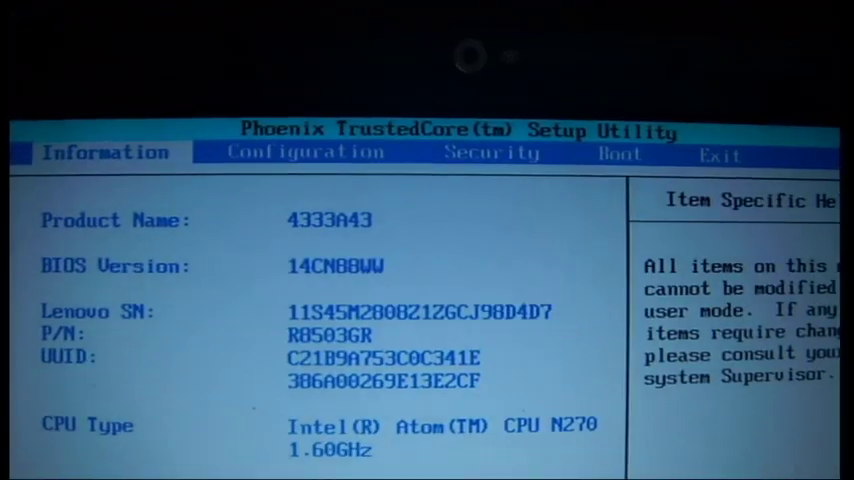
# Review the Configuration tab, then exit setup saving changes, confirming Yes
pyautogui.click(304, 152)
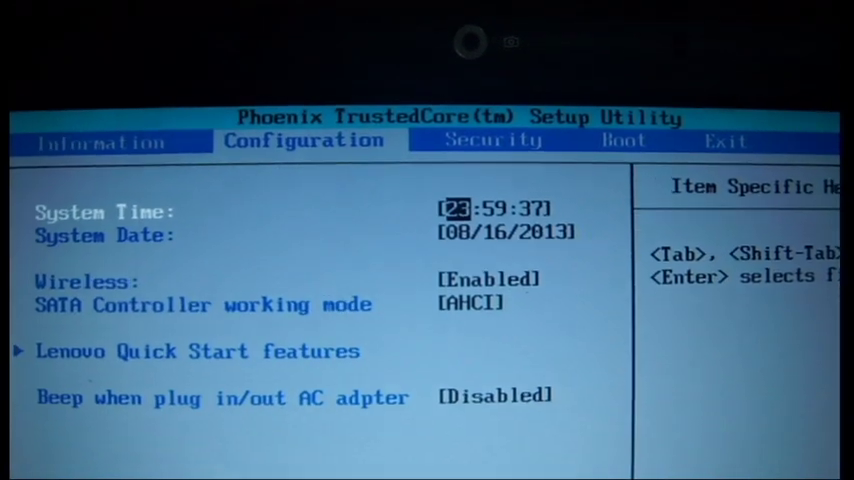
pyautogui.click(492, 140)
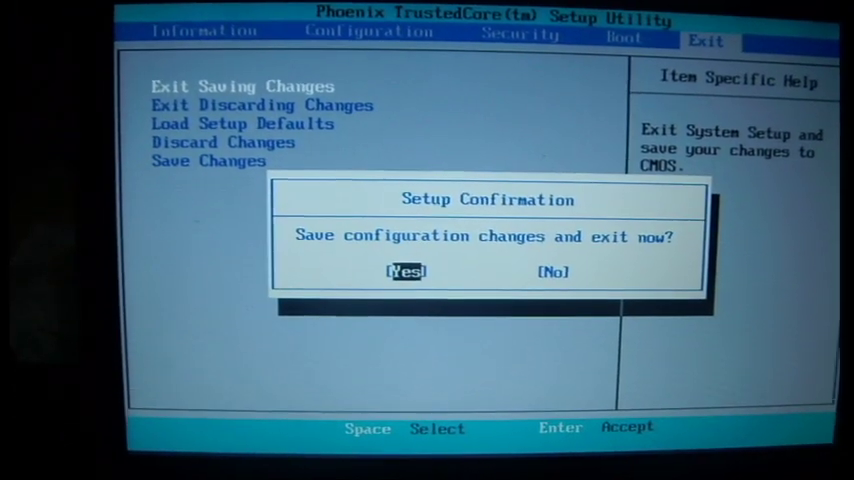
pyautogui.press('Enter')
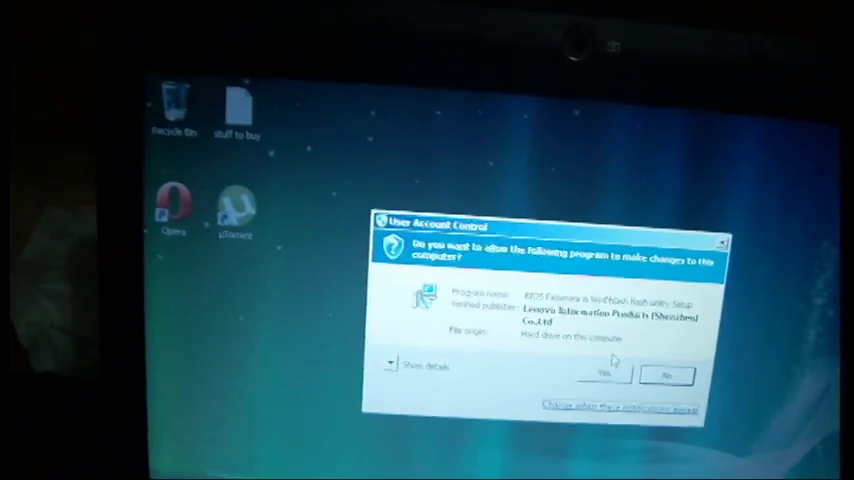
# Answer Yes to the User Account Control prompt for the BIOS setup program
pyautogui.click(604, 374)
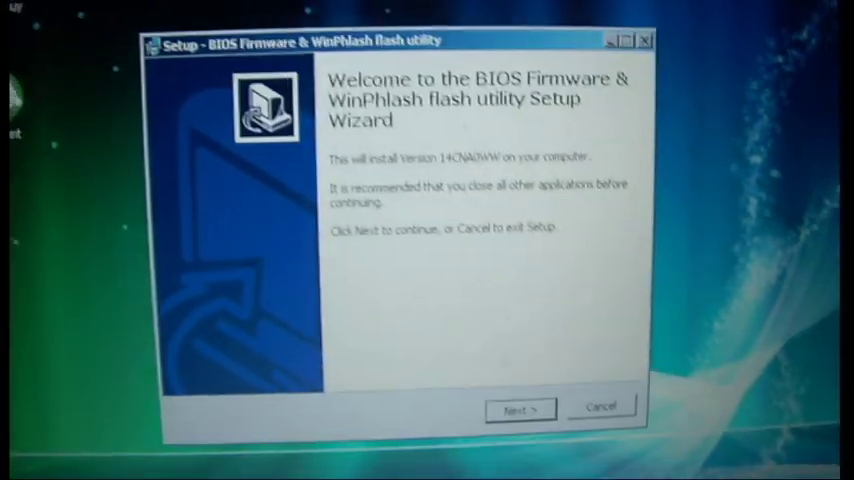
# Accept the license, keep the default folder and finish installing WinPhlash, launching it immediately
pyautogui.click(520, 410)
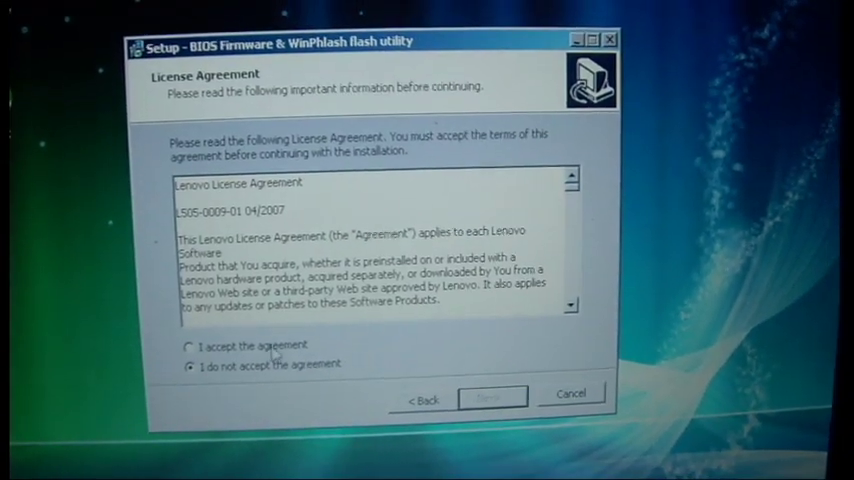
pyautogui.click(490, 396)
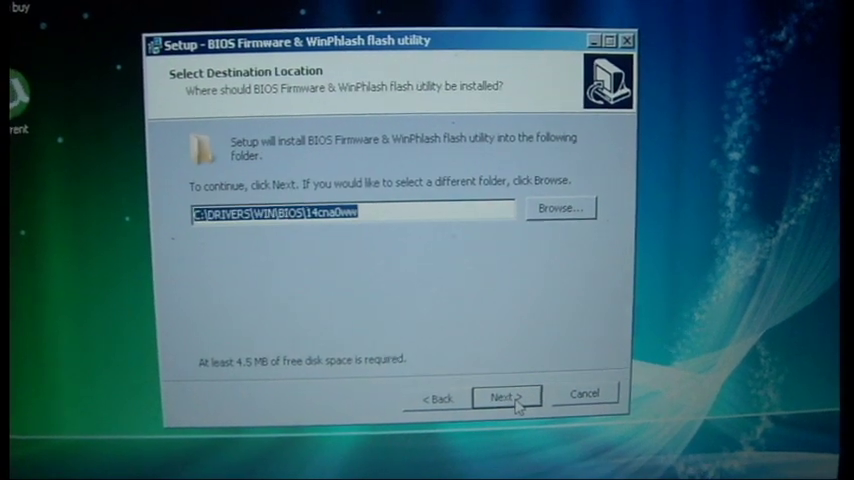
pyautogui.click(504, 396)
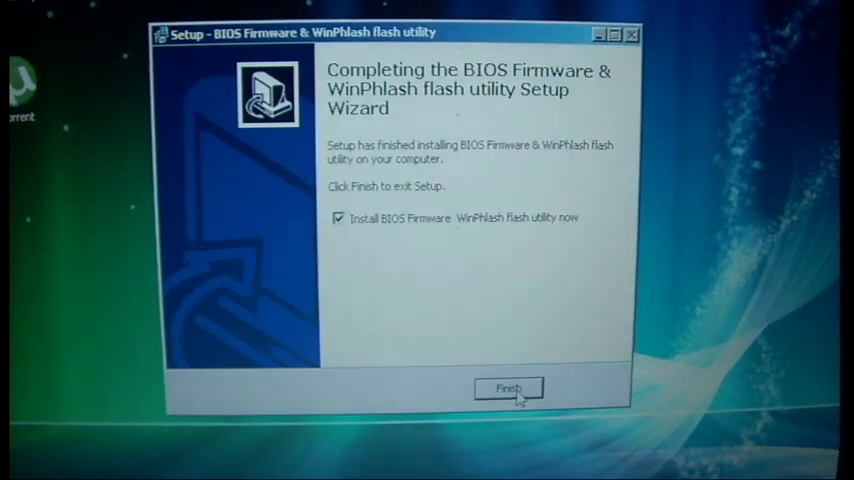
pyautogui.click(508, 388)
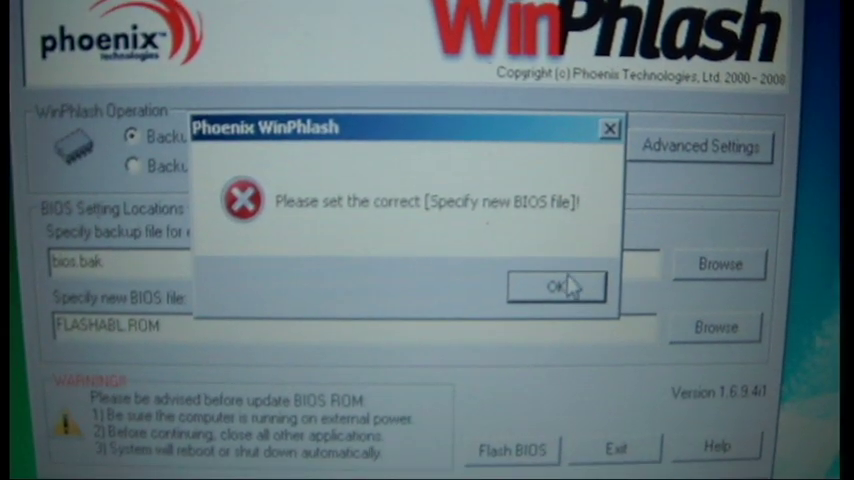
# Dismiss the missing-file error and browse to BIOS.WPH as the new BIOS file
pyautogui.click(556, 288)
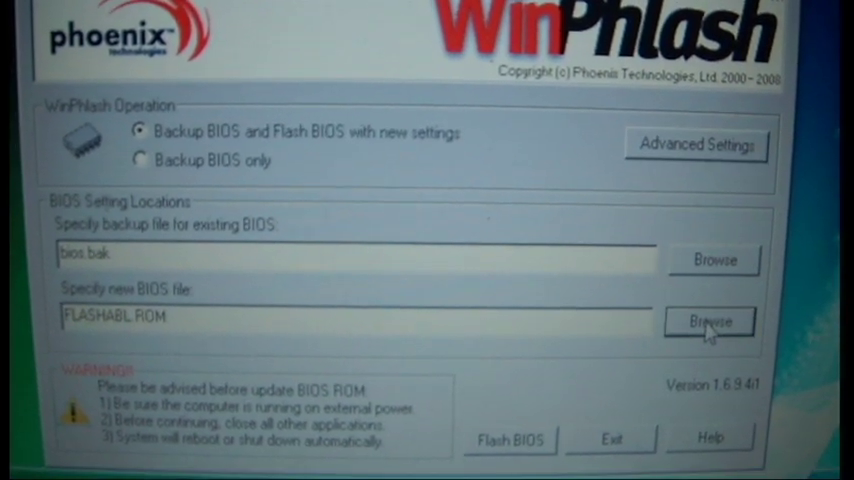
pyautogui.click(708, 322)
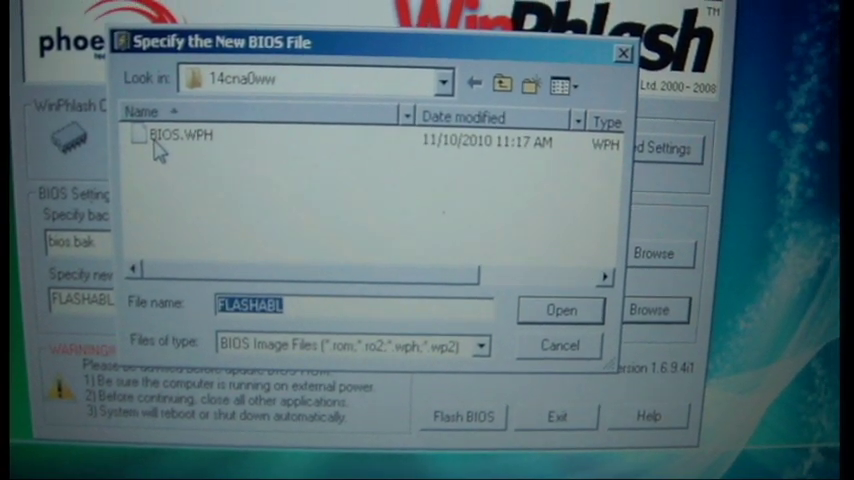
pyautogui.click(560, 310)
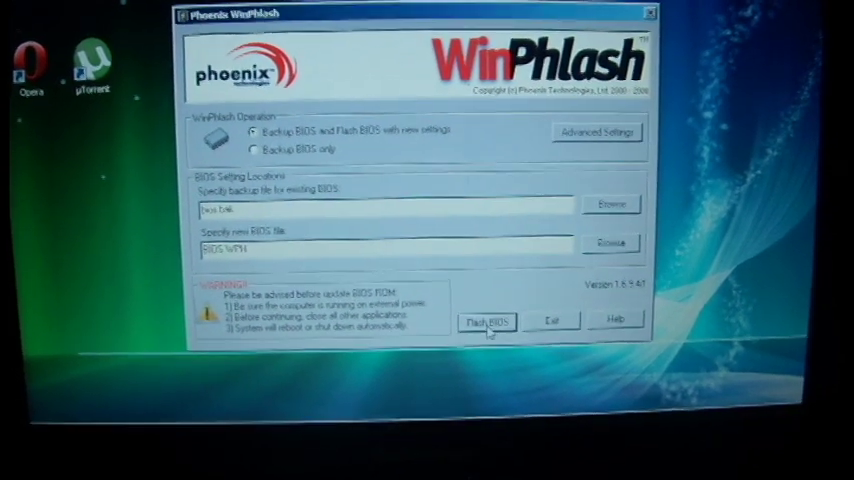
pyautogui.click(488, 322)
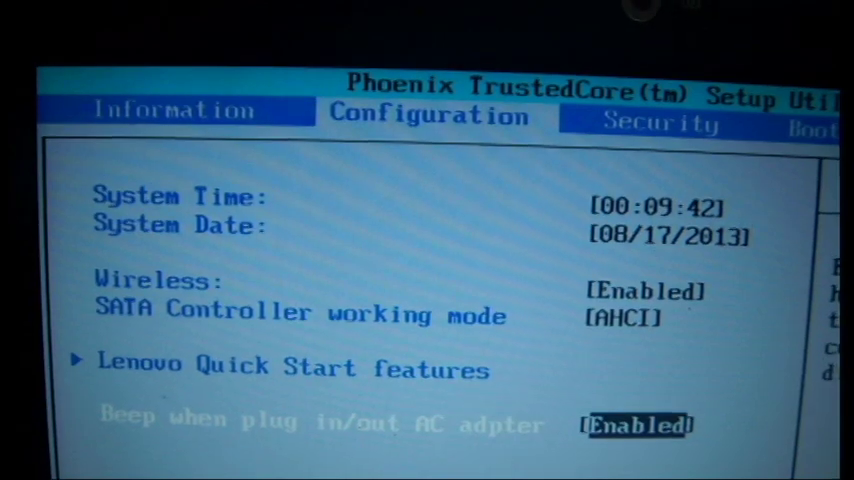
# Set 'Beep when plug in/out AC adapter' to Enabled on the Configuration tab
pyautogui.click(636, 424)
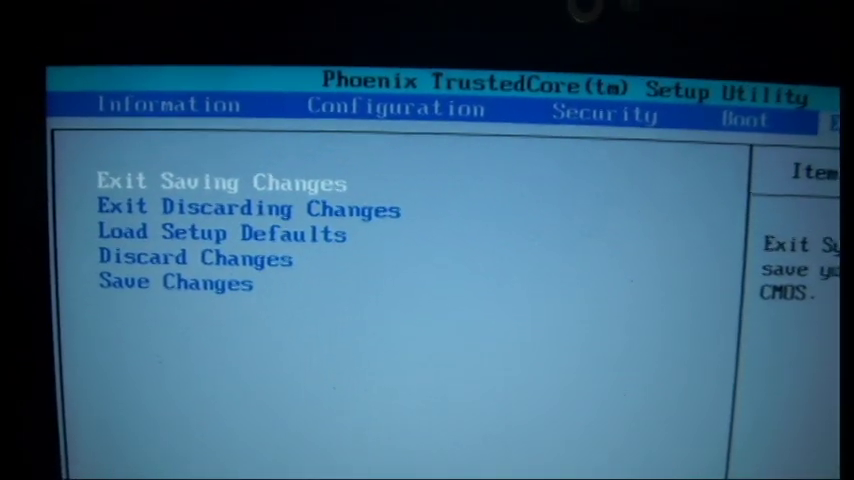
# Choose Exit Saving Changes to leave BIOS setup
pyautogui.press('down')
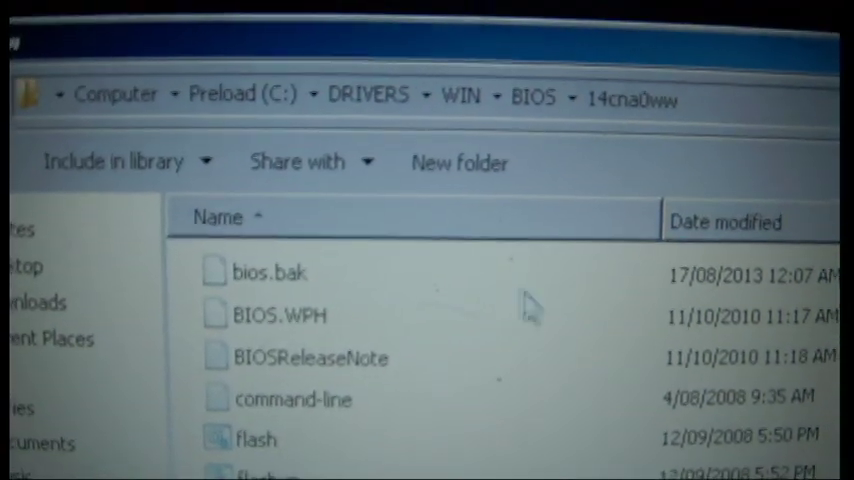
# Rename BIOS.WPH to BIOS.WPH.new and confirm the extension-change warning
pyautogui.click(268, 272)
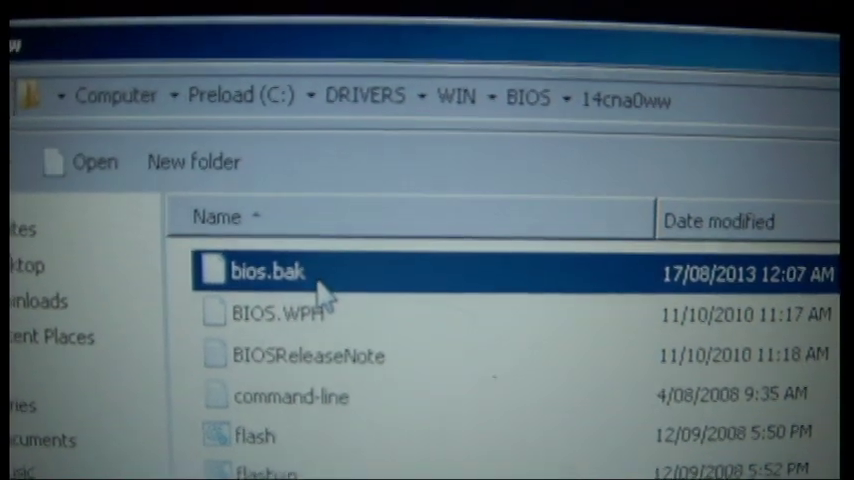
pyautogui.click(280, 312)
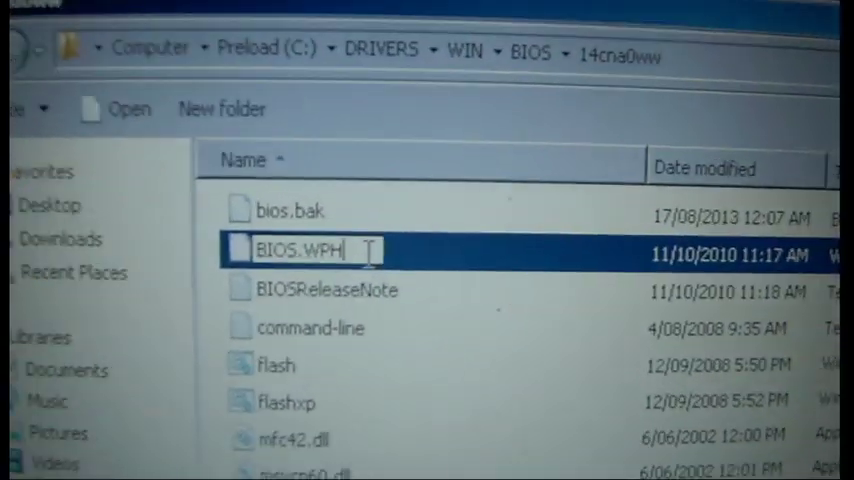
pyautogui.write('.')
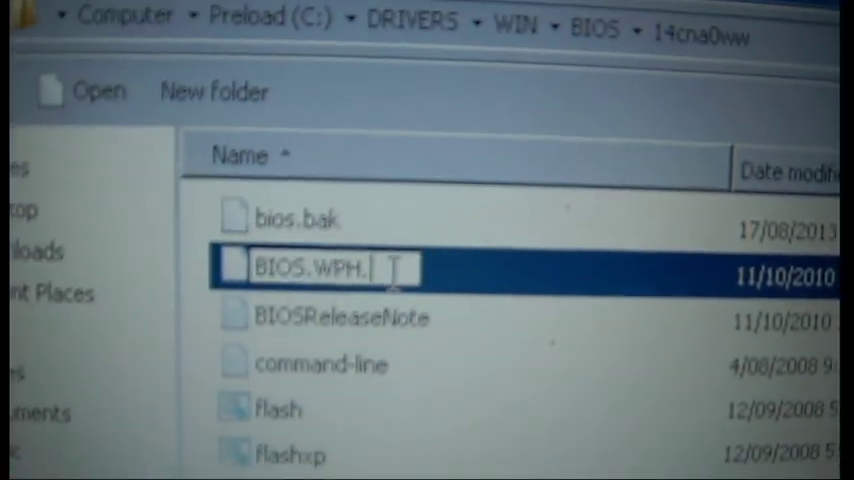
pyautogui.write('new')
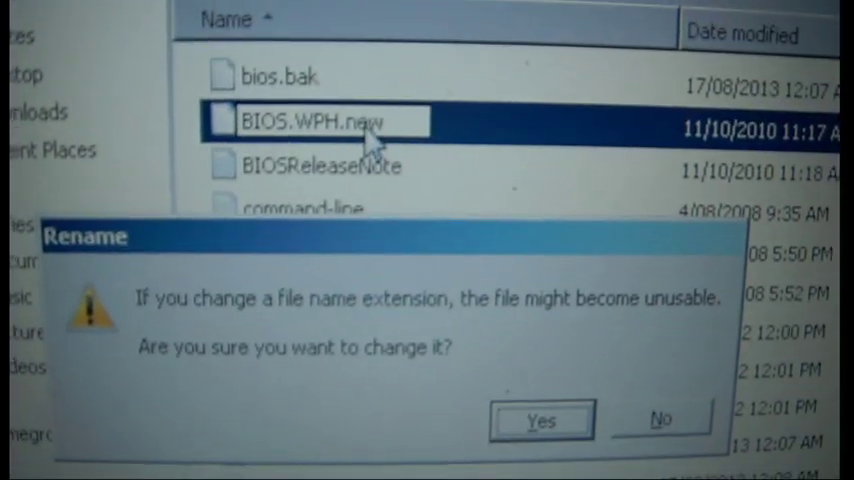
pyautogui.click(540, 420)
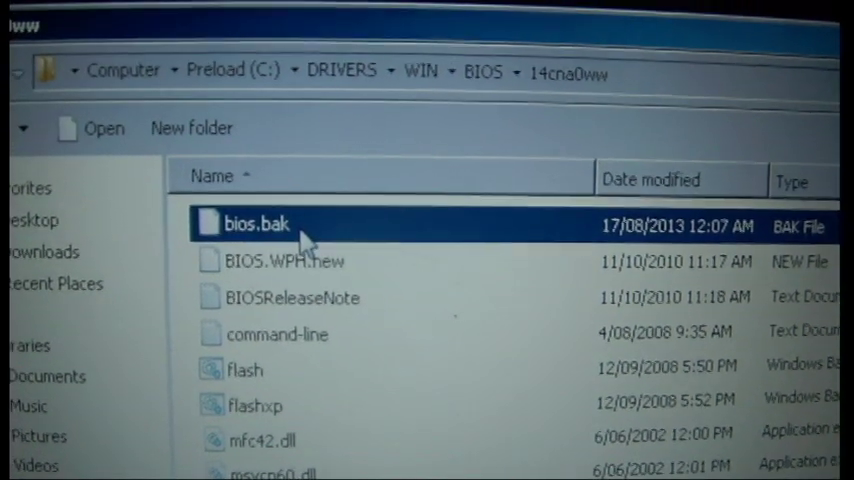
pyautogui.moveTo(260, 238)
pyautogui.write('bios.wph')
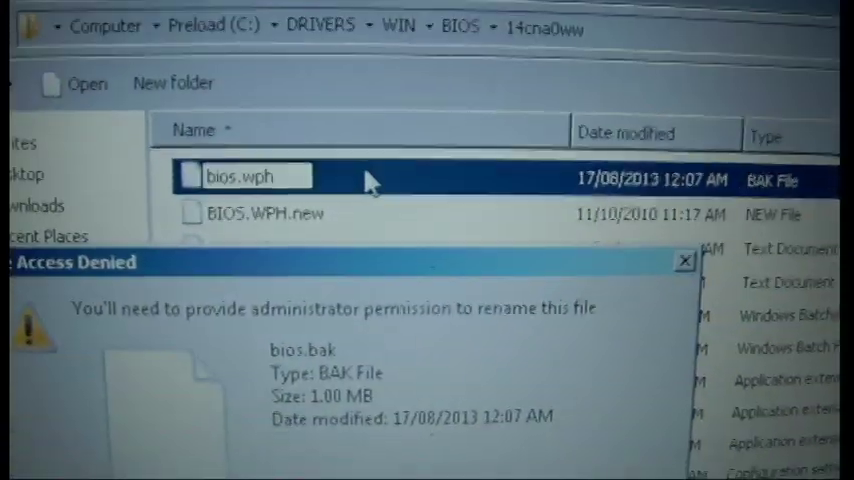
# Continue past the Access Denied prompt so bios.bak is renamed to bios.wph
pyautogui.click(686, 260)
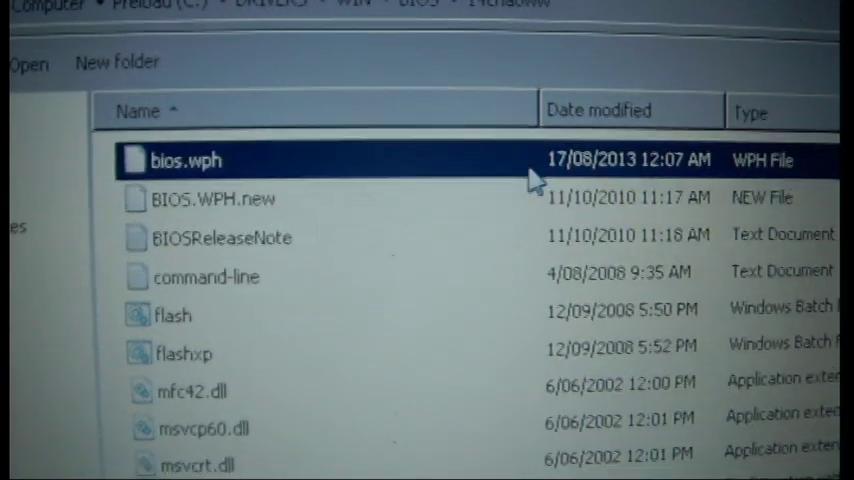
# Scroll the 14cna0ww folder down to the PHLASH files and launch WinPhlash
pyautogui.scroll(-3)
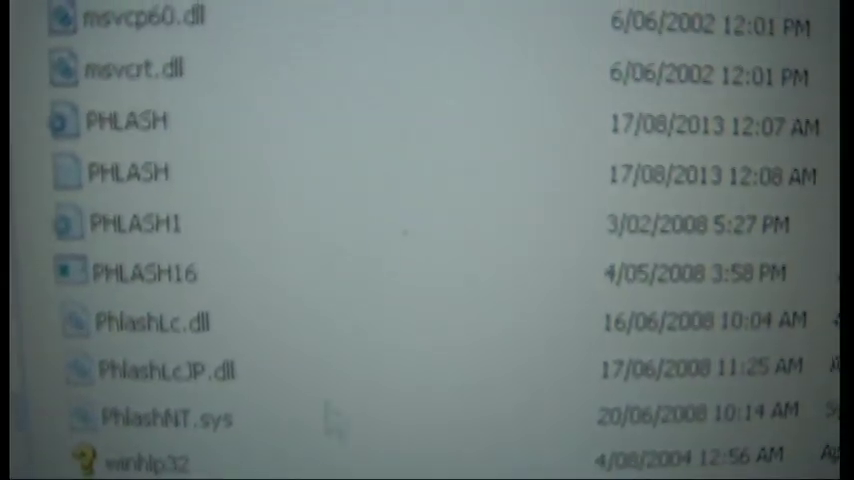
pyautogui.scroll(-3)
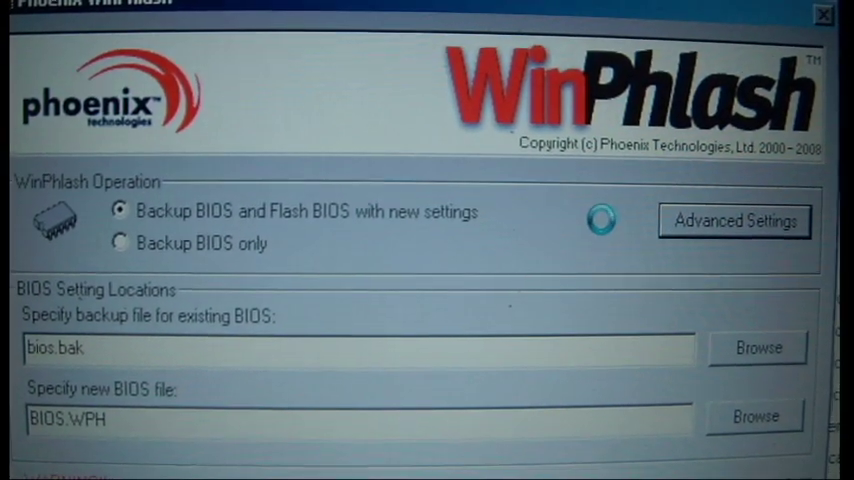
# In Advanced Settings' Flags, uncheck 'Flash only if BIOS version is newer than system' and confirm OK
pyautogui.click(736, 220)
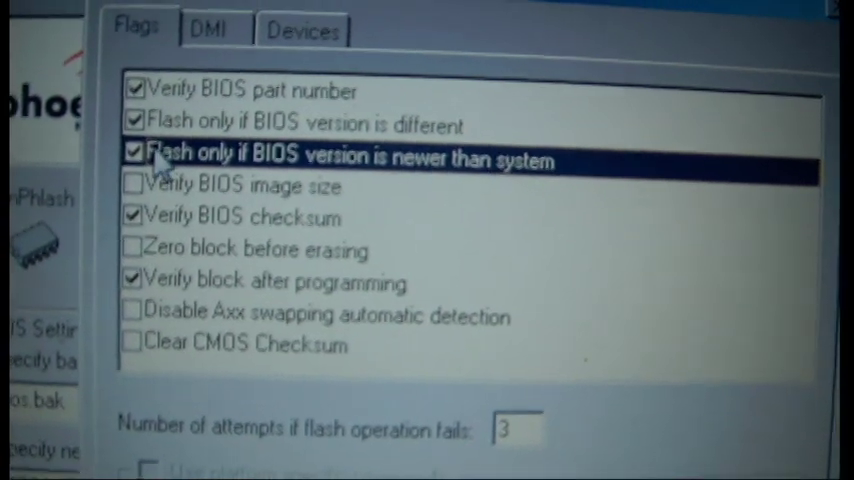
pyautogui.click(132, 152)
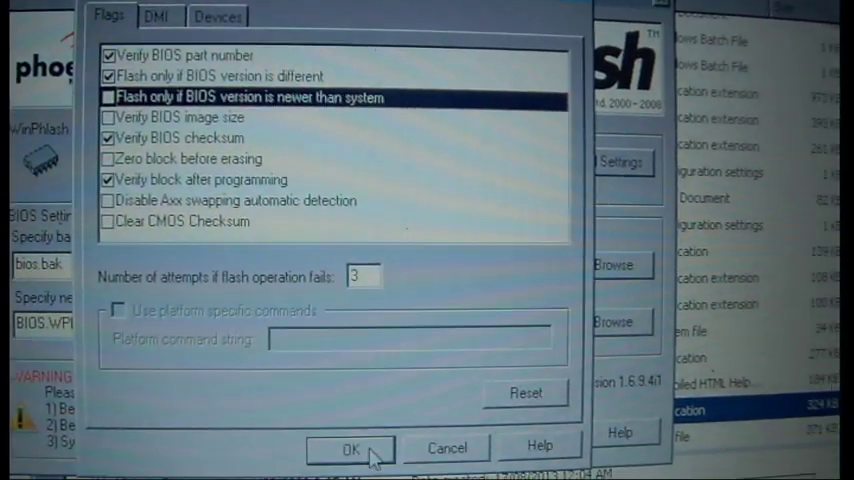
pyautogui.click(348, 448)
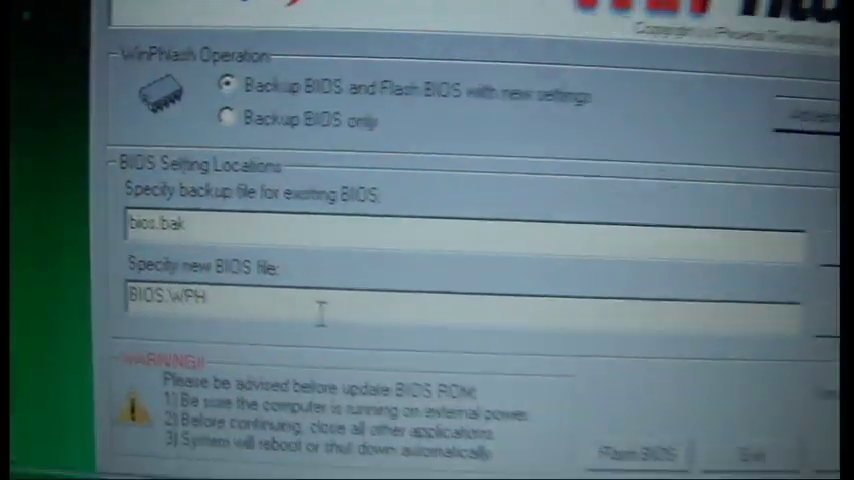